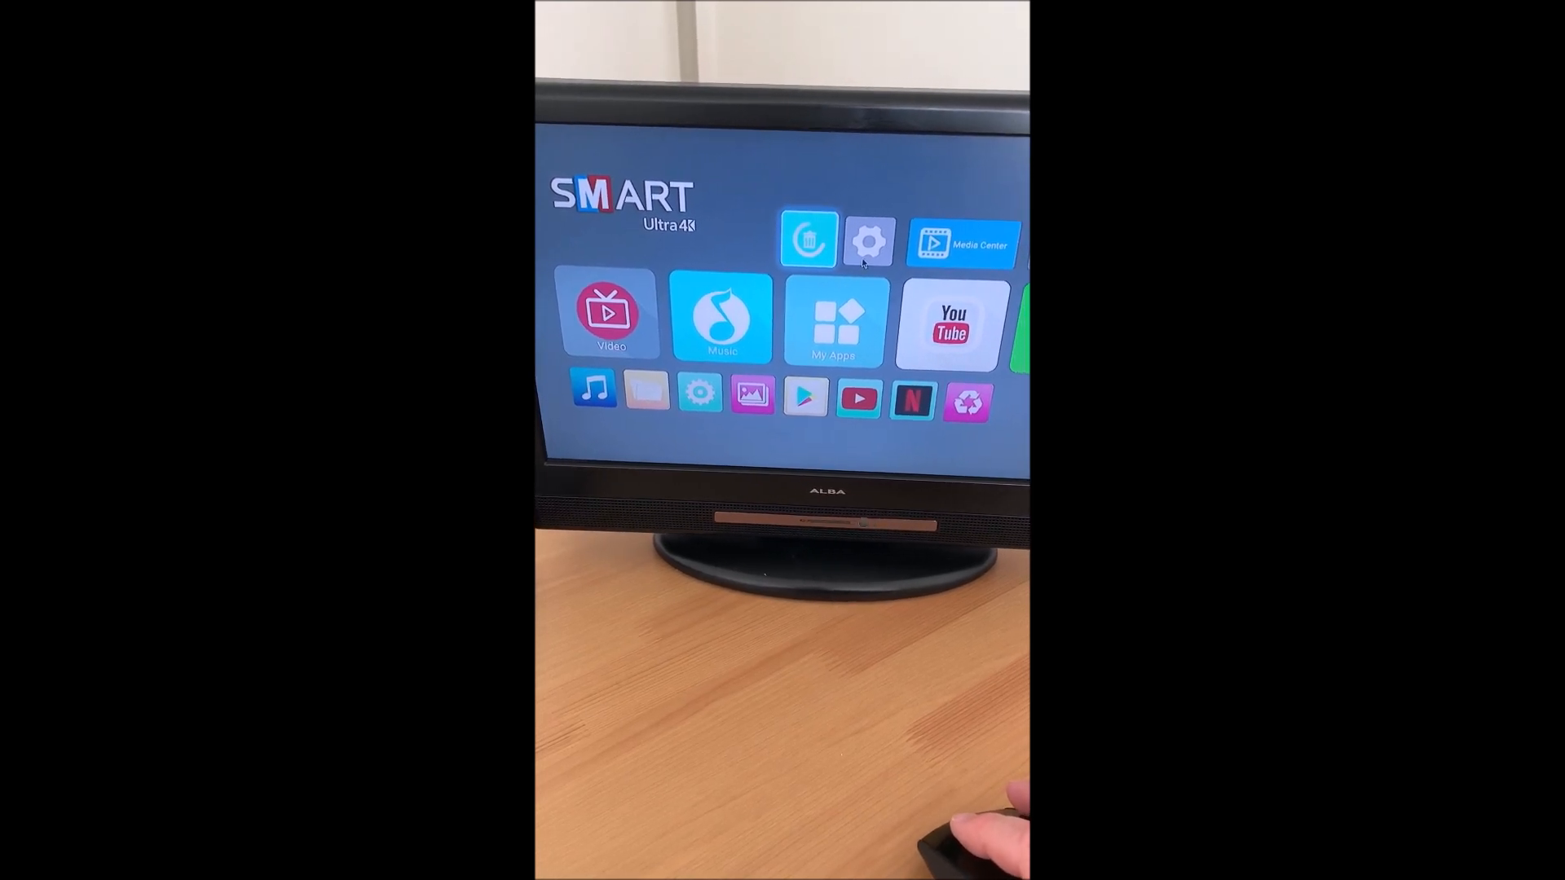
- Launch Google Play Store from the Android TV home screen
{"action": "left_click", "coordinate": [866, 241]}
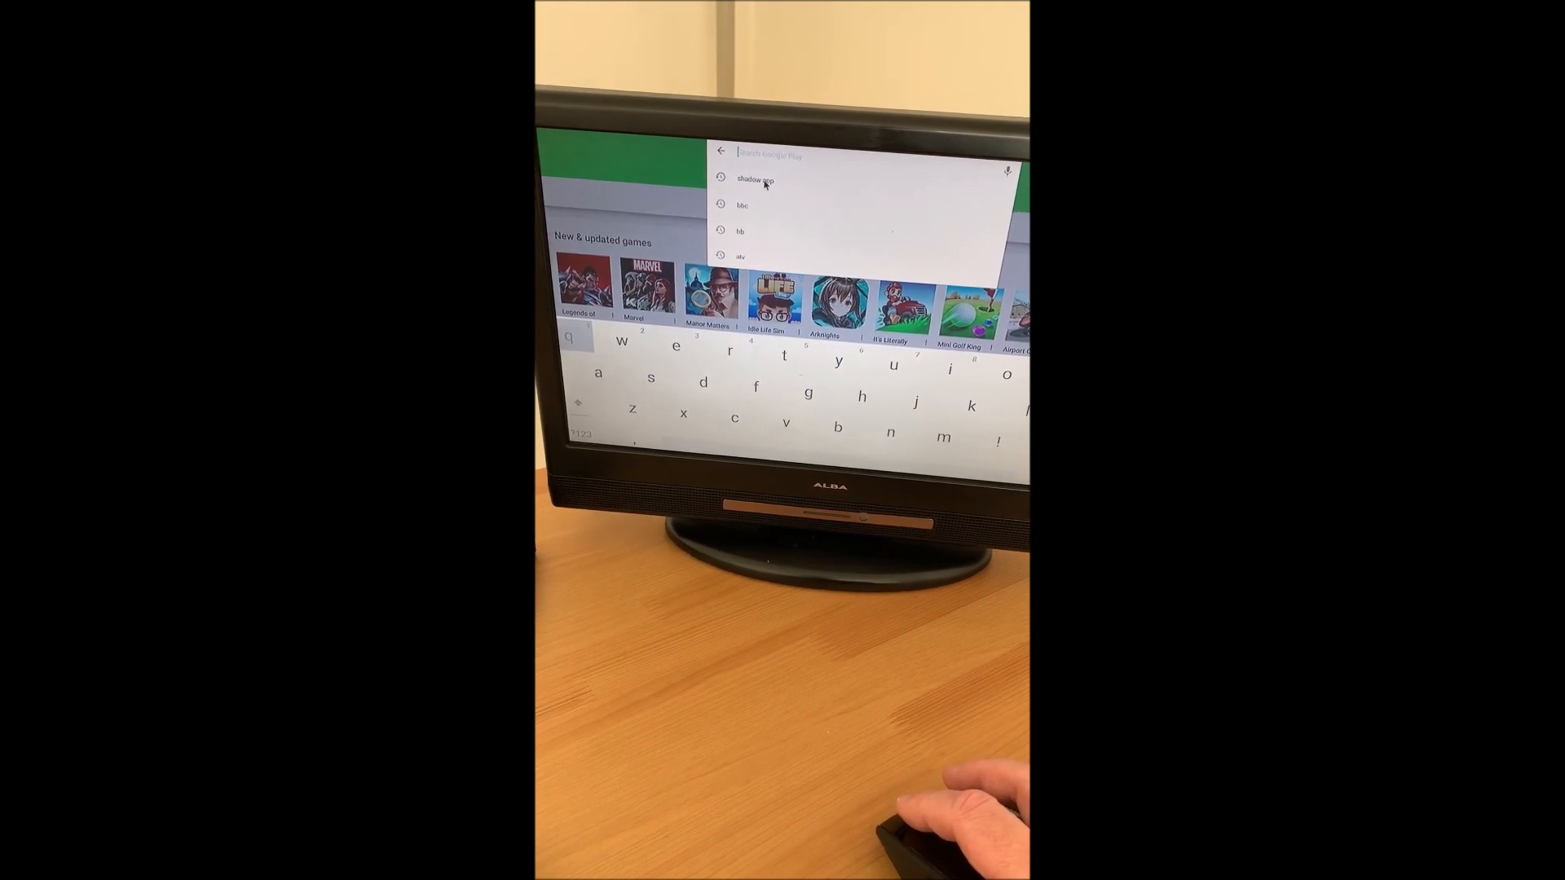
- Search 'shadow app' and install Blade Group's Shadow app
{"action": "left_click", "coordinate": [753, 182]}
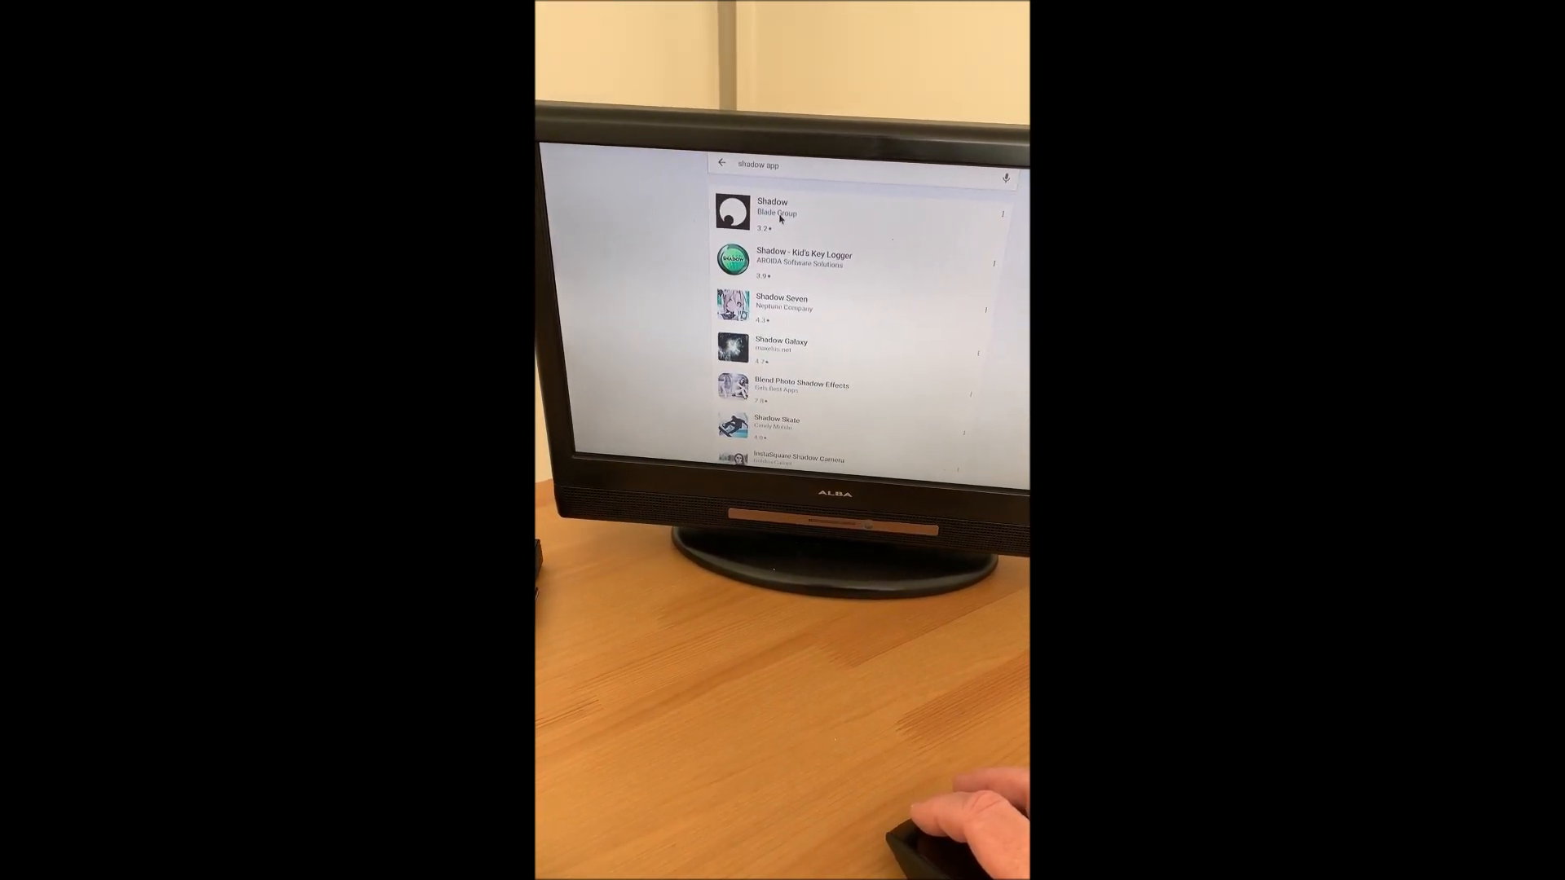
{"action": "left_click", "coordinate": [770, 210]}
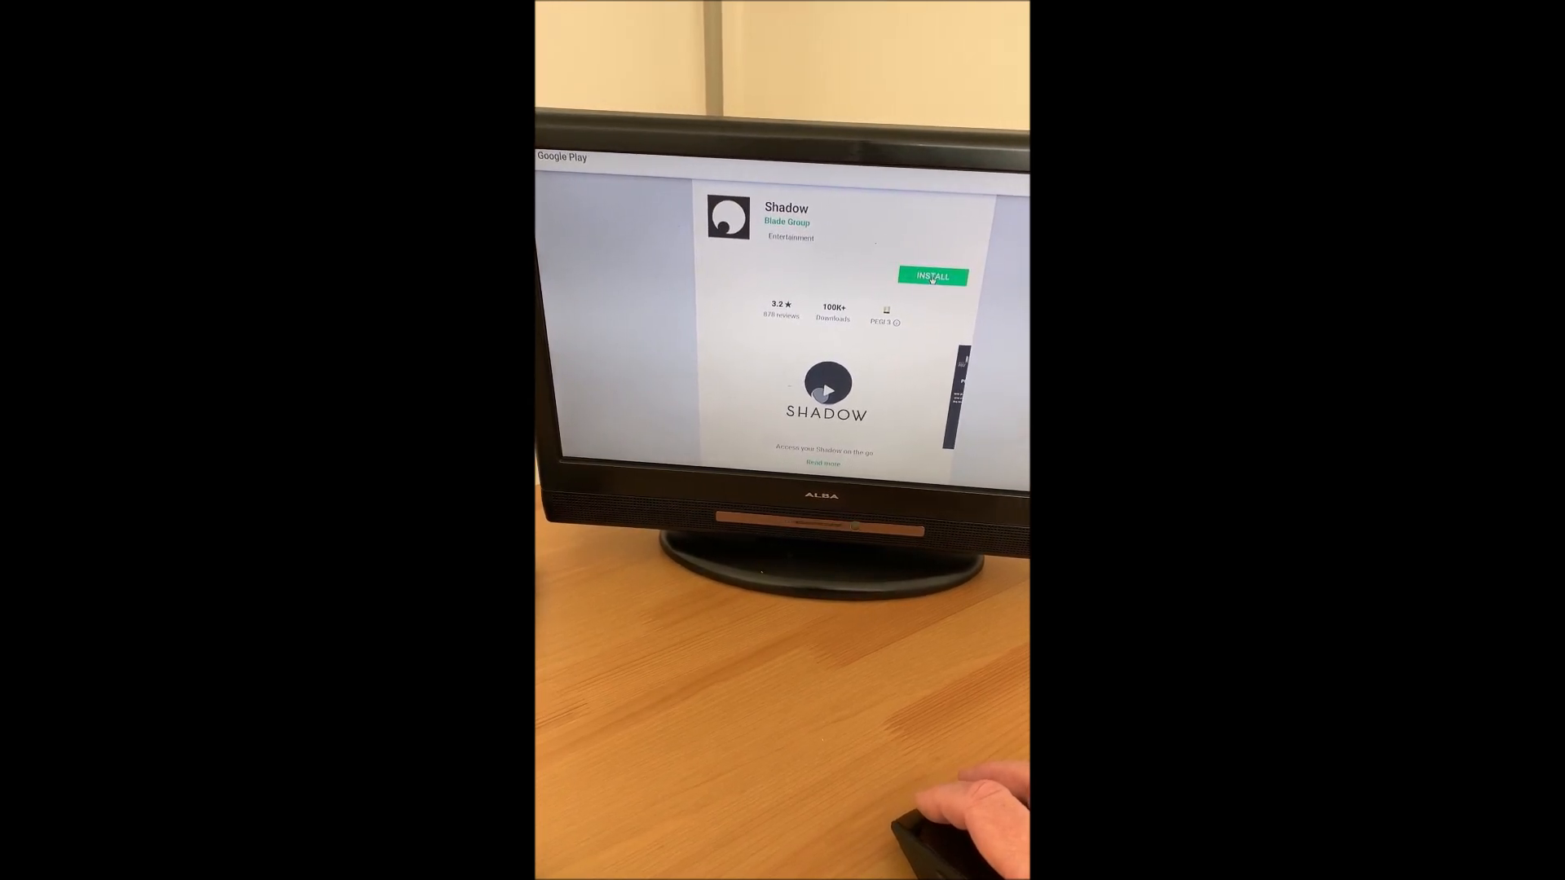
{"action": "left_click", "coordinate": [929, 276]}
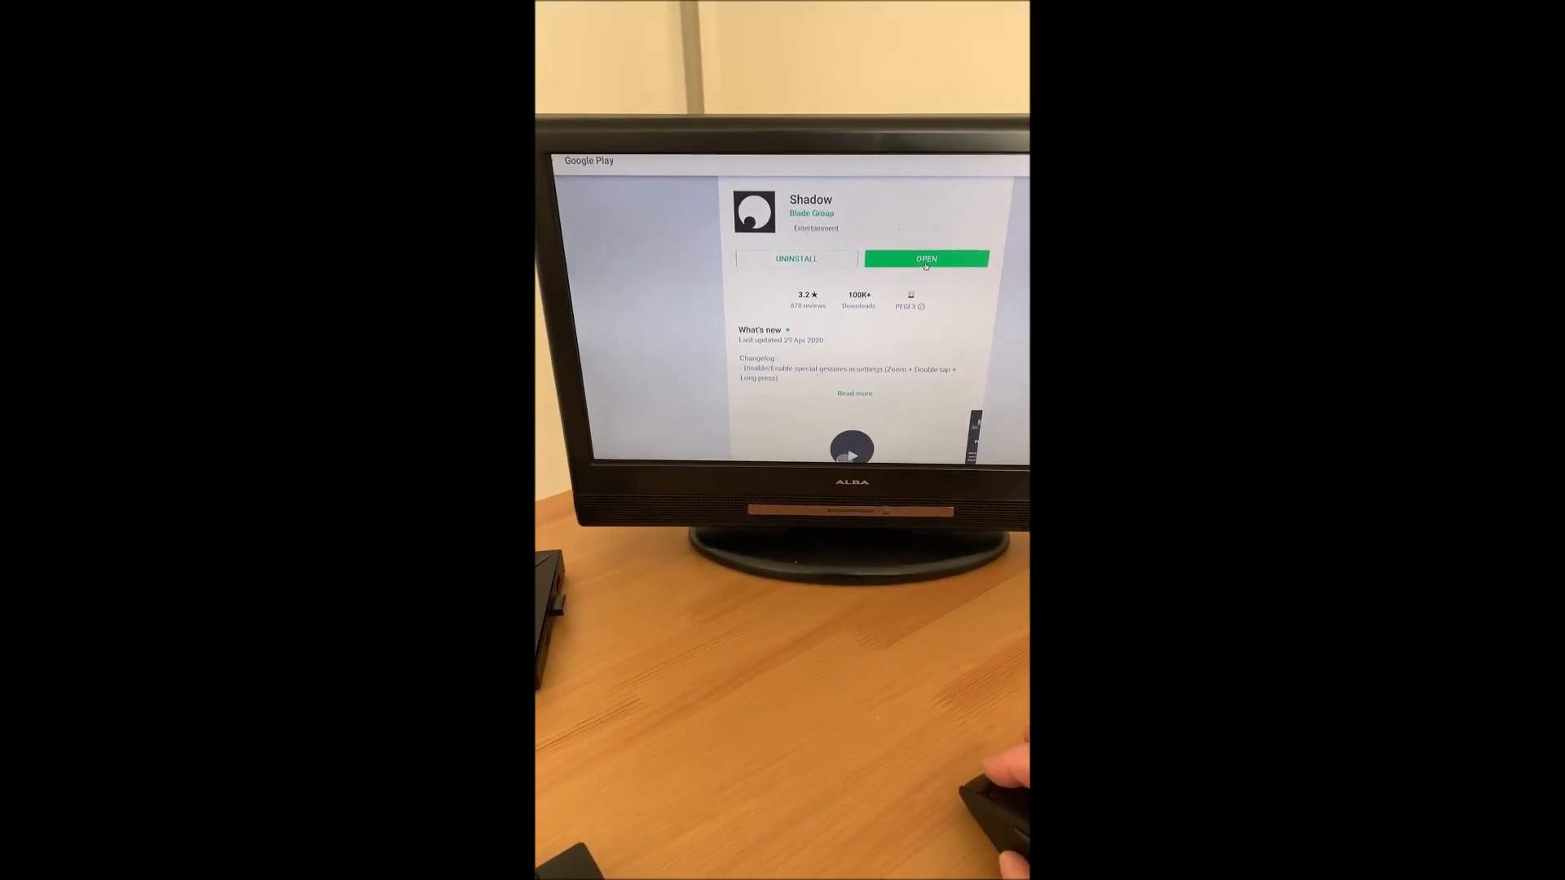
- Launch Shadow and continue past the 'Connect your preferred controls' screen
{"action": "left_click", "coordinate": [925, 258]}
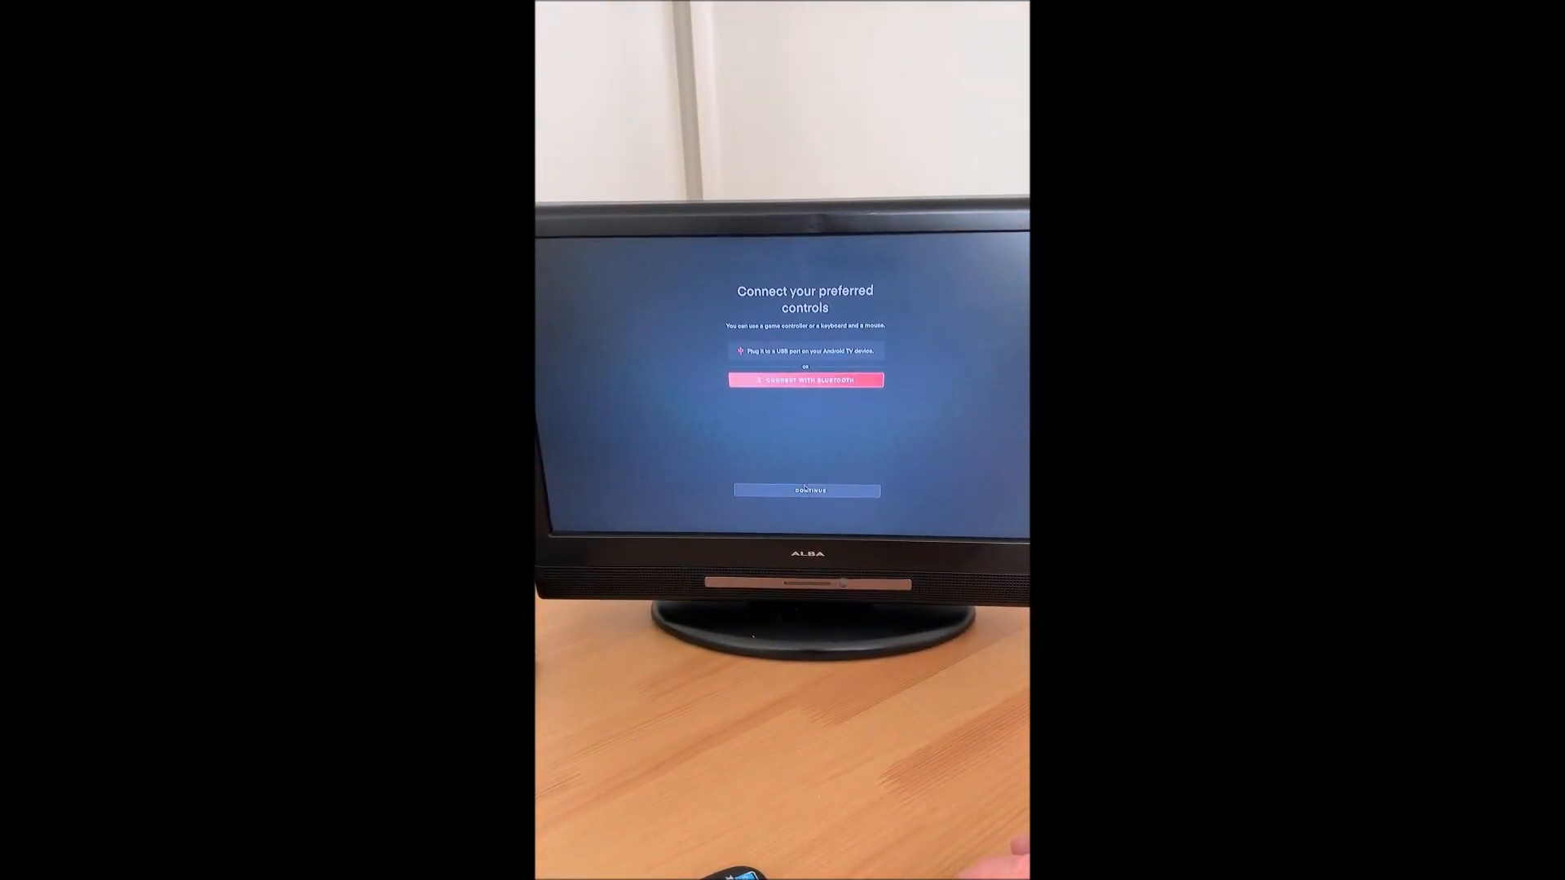
{"action": "left_click", "coordinate": [805, 490]}
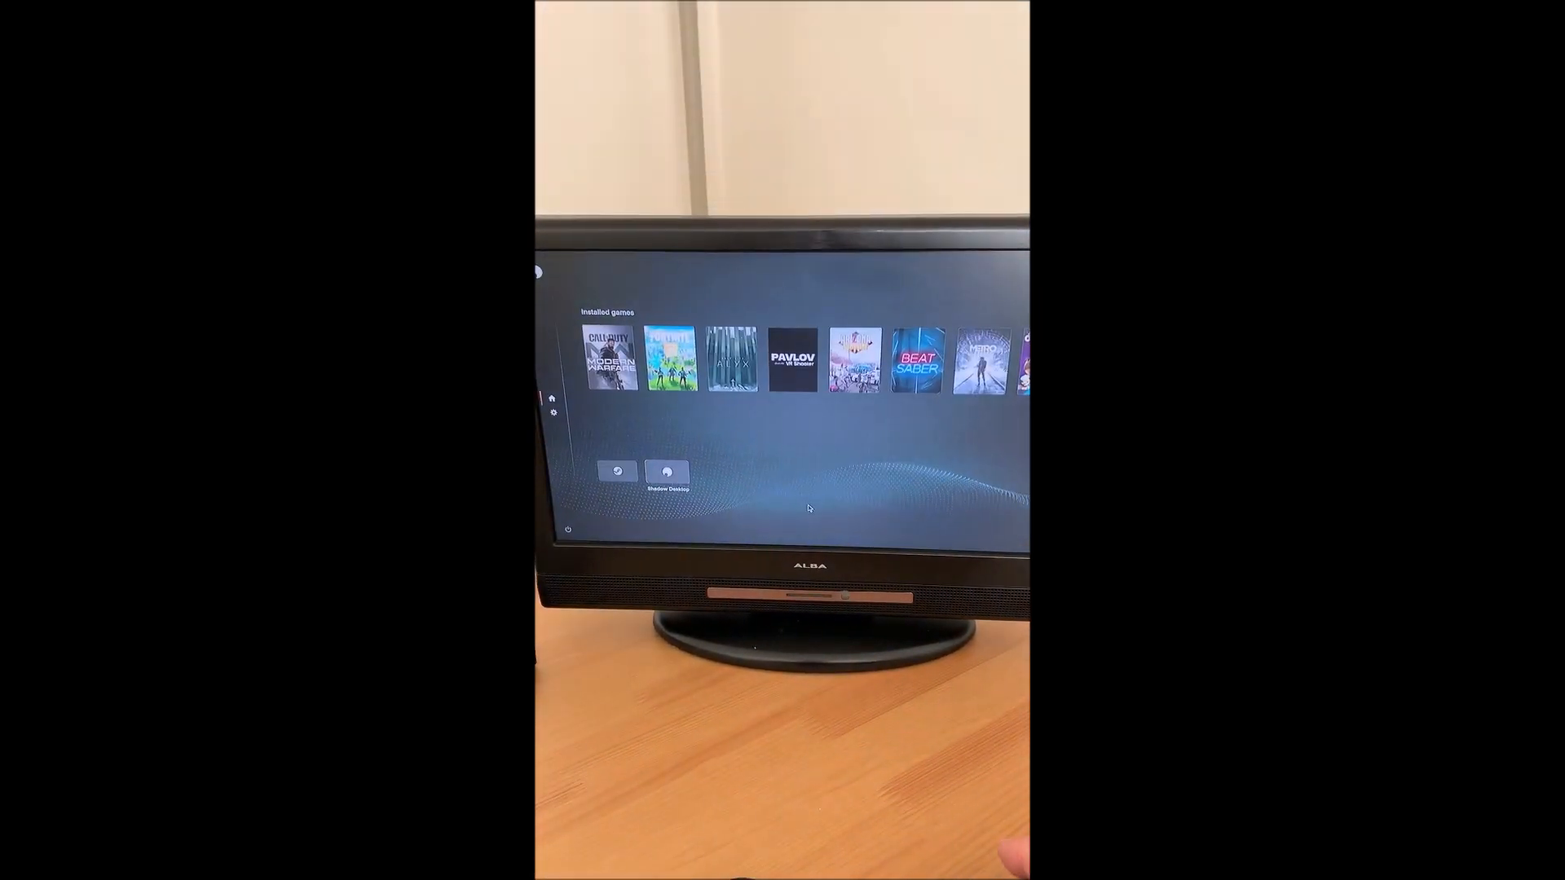